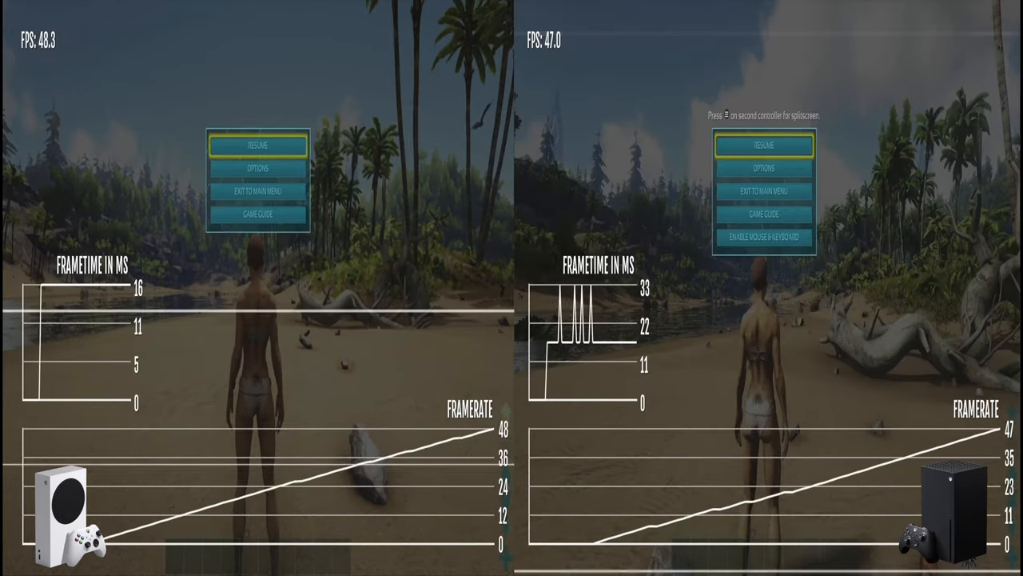
pyautogui.click(256, 144)
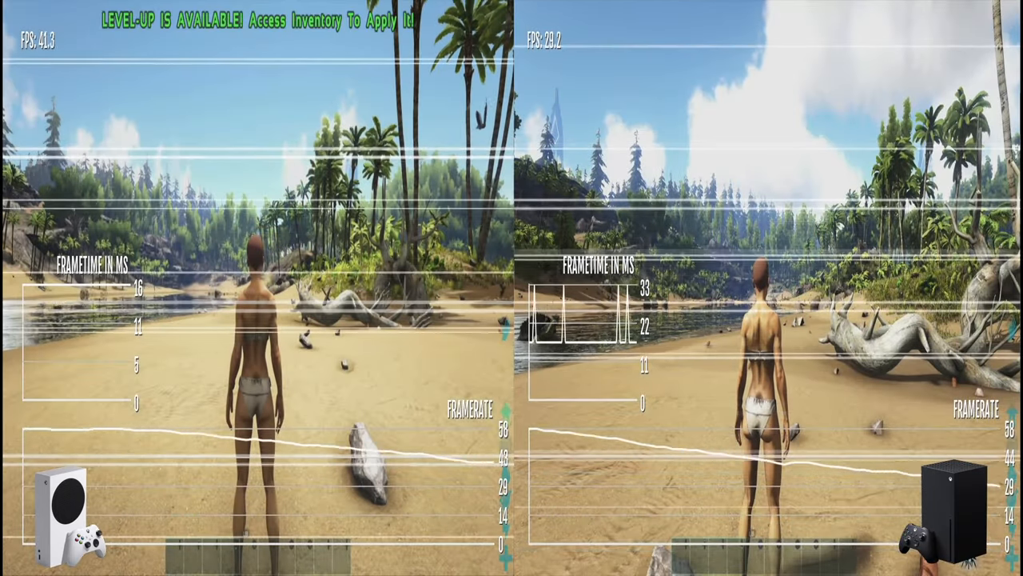